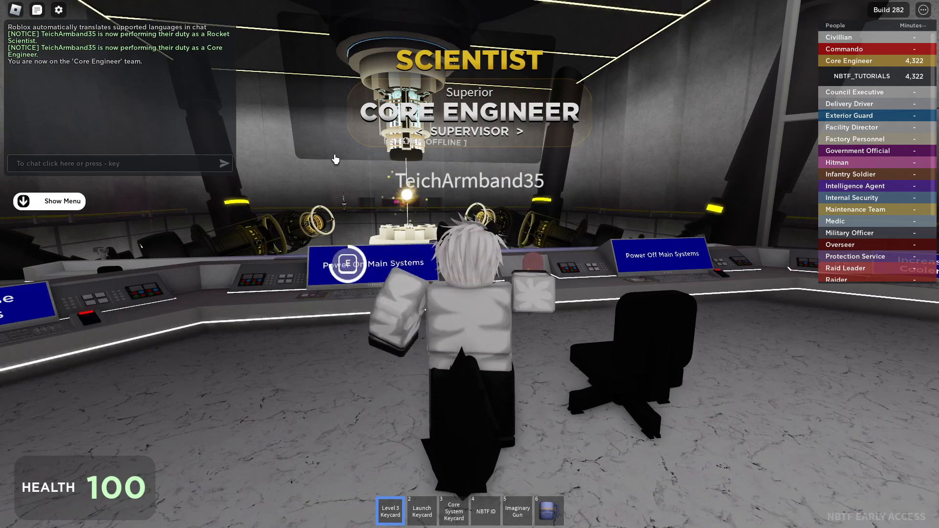
Step: Start the core's main systems back up from the Power Off Main Systems panel
click(374, 263)
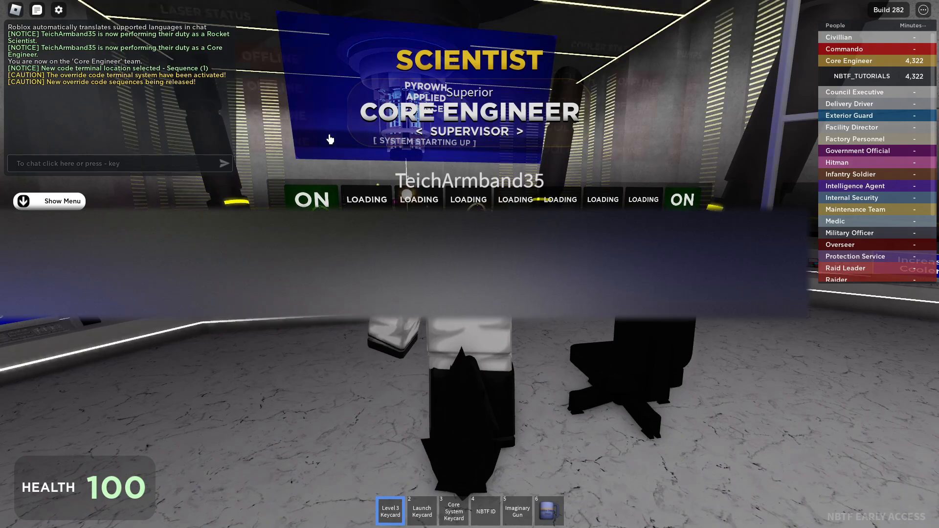
right_click(469, 264)
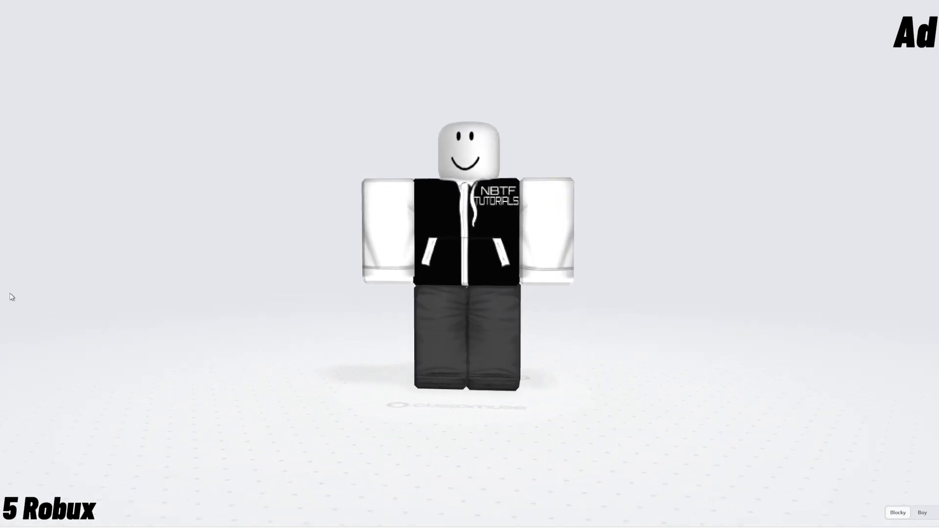
Step: Join the Spy team and bring up the Change Disguise choices at the exterior checkpoint
drag(12, 296, 135, 241)
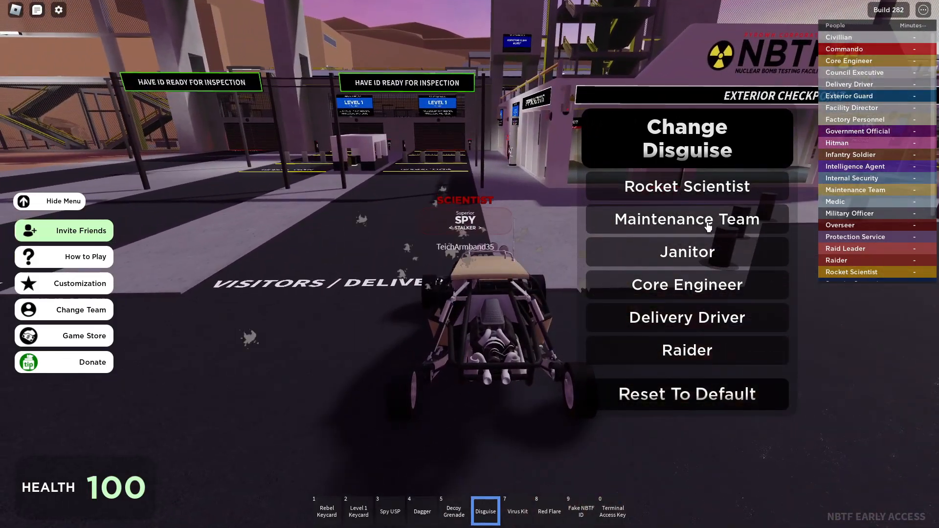
Step: Disguise as Maintenance Team and hack the facility datacenter with the Virus Kit
click(687, 219)
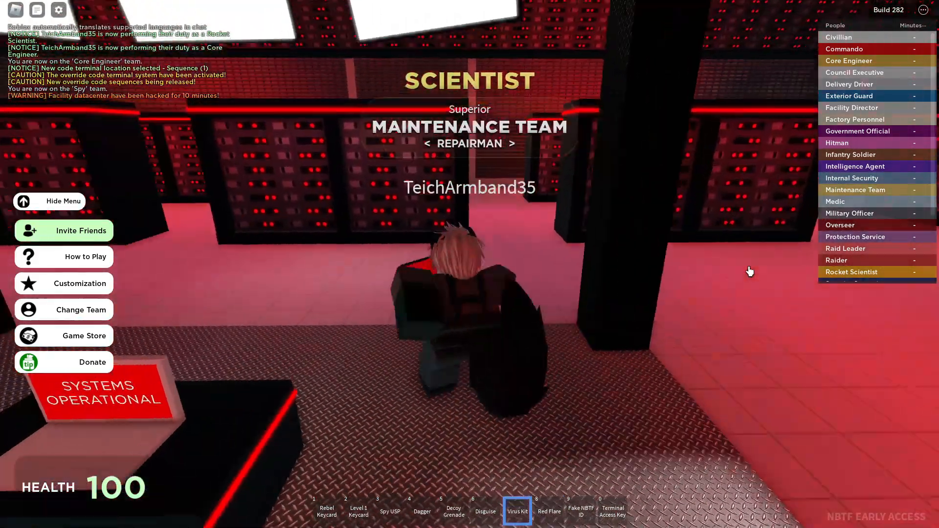
right_click(470, 264)
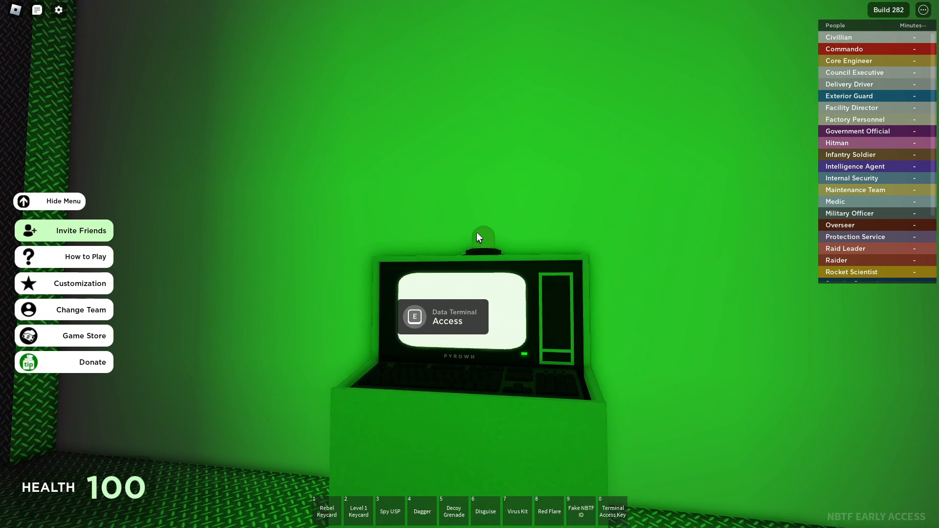
Step: Access the Data Terminal with the Terminal Access Key, revealing code QCZ (part 1)
click(611, 510)
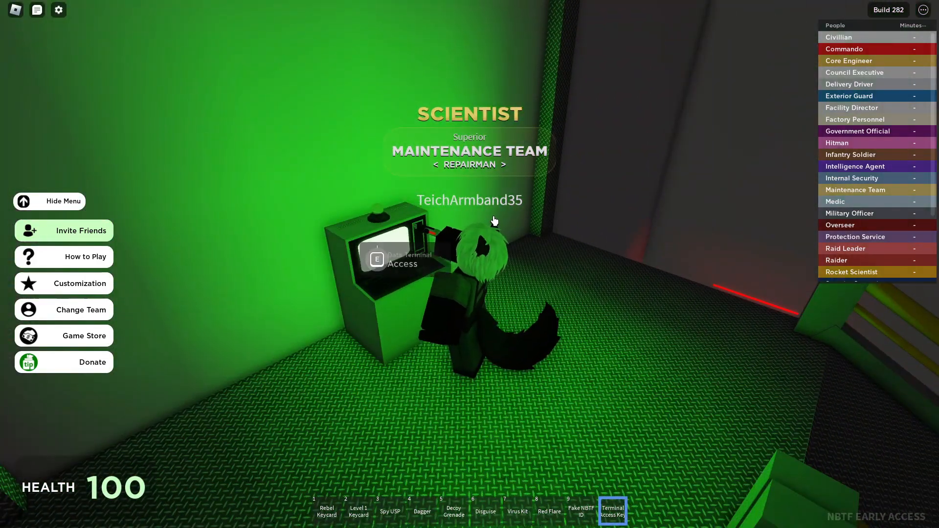
key(e)
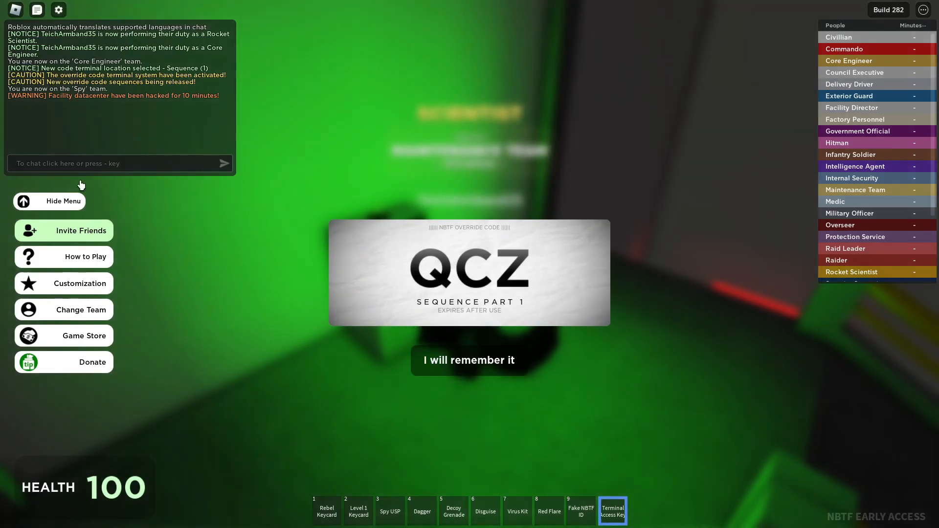
Step: Dismiss the override code card with 'I will remember it'
click(469, 360)
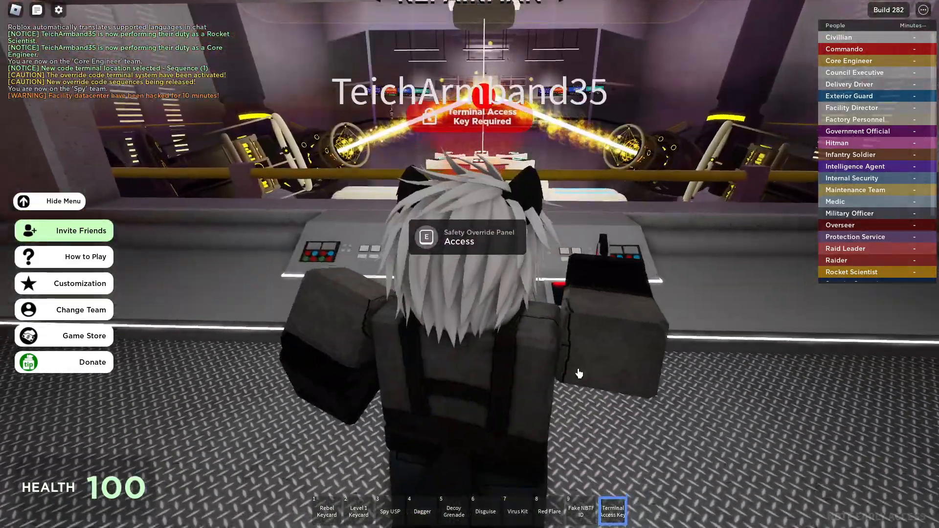
Step: Activate the Safety Override Panel to bring up the four-slot sequence entry
key(e)
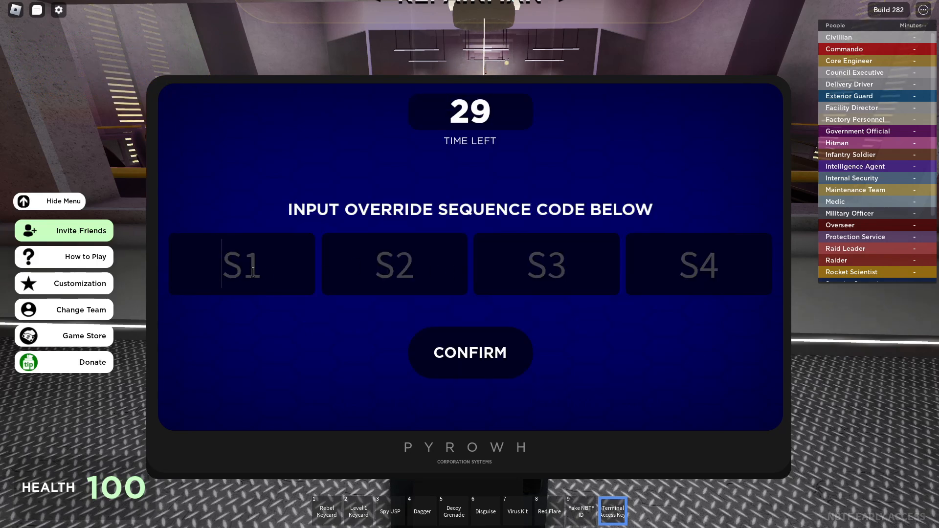
Step: Enter QCZ in slot S1 and CODE in slot S2 of the override sequence
text(Q)
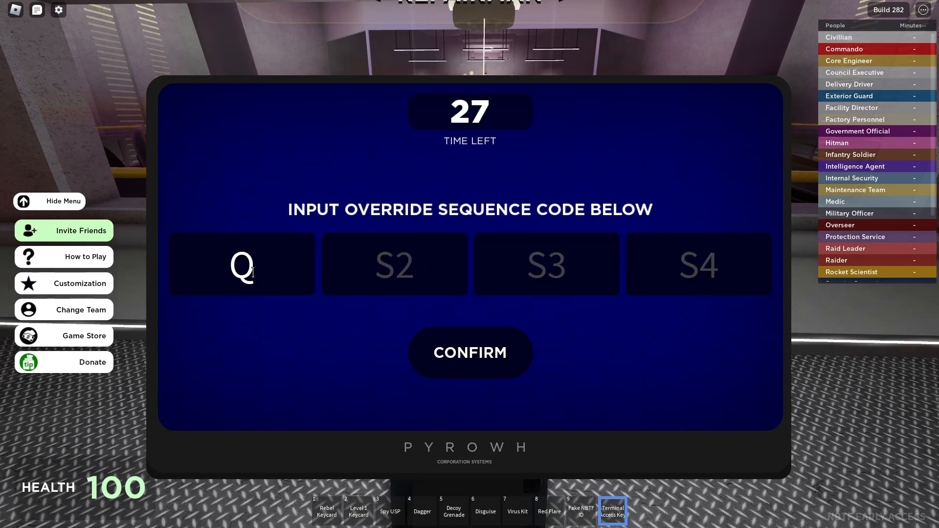
text(CZ)
click(395, 264)
text(C)
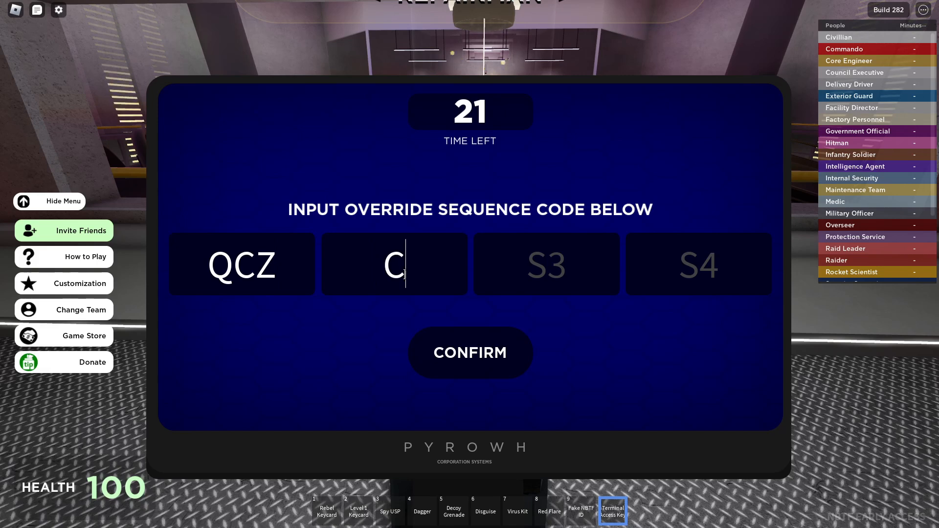
text(ODE)
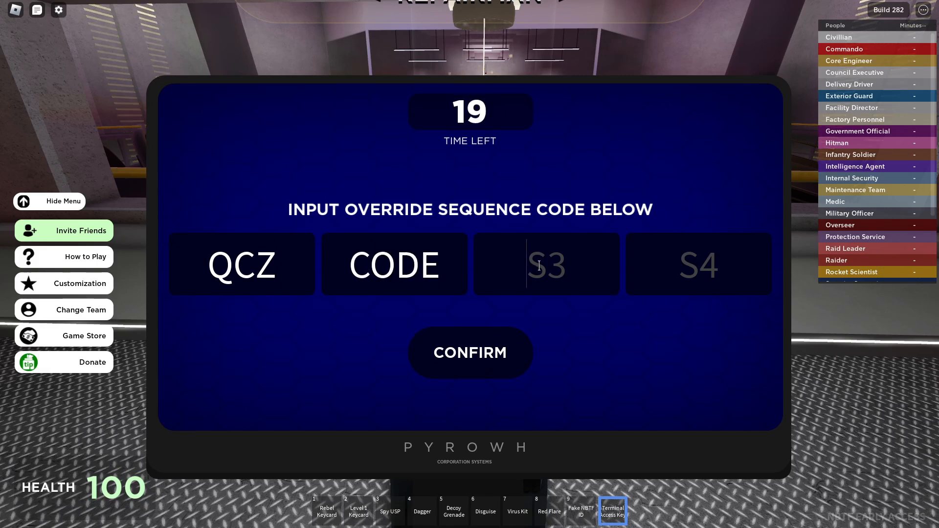